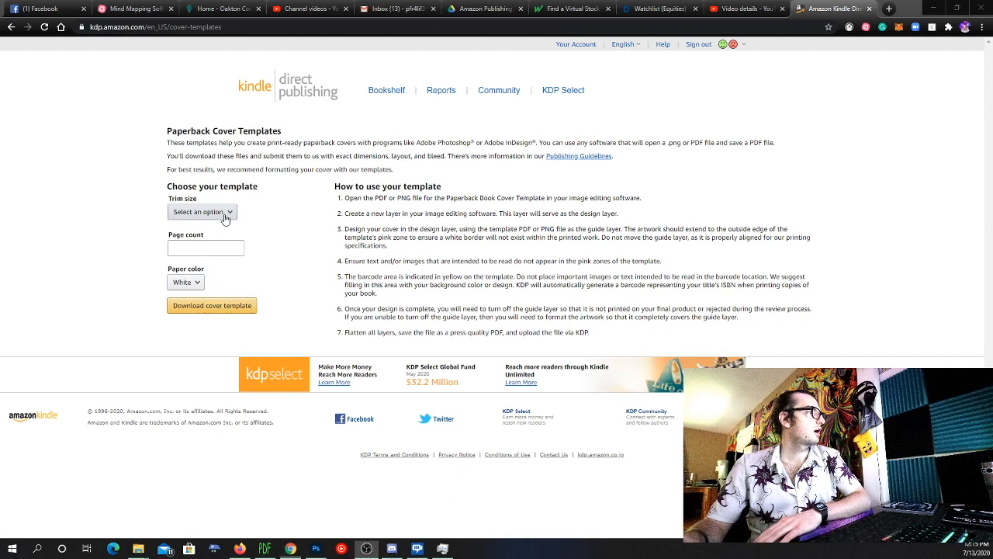
Download the KDP paperback cover template for 8.5 x 8.5 in trim, 26 pages and Color paper
click(202, 211)
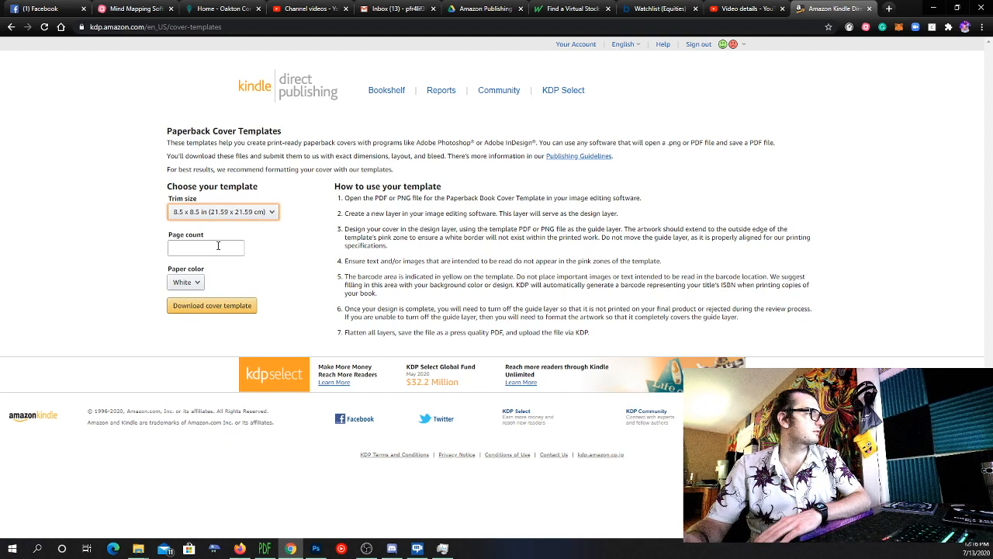
text(26)
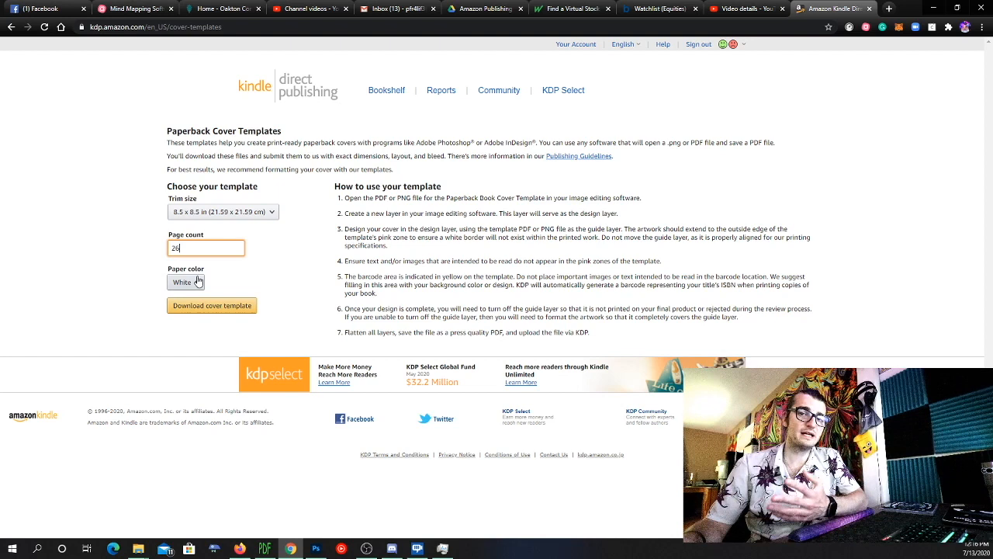
click(185, 283)
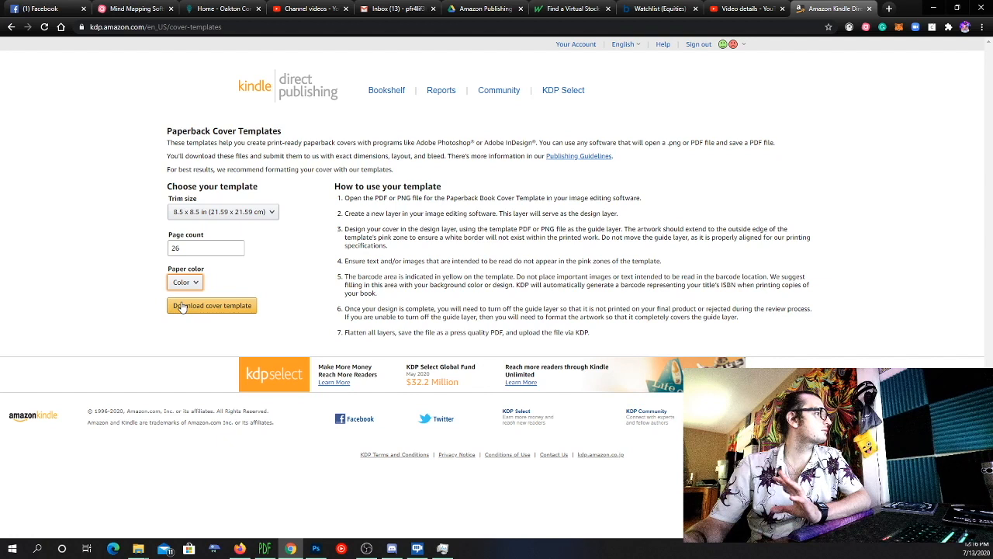
click(185, 283)
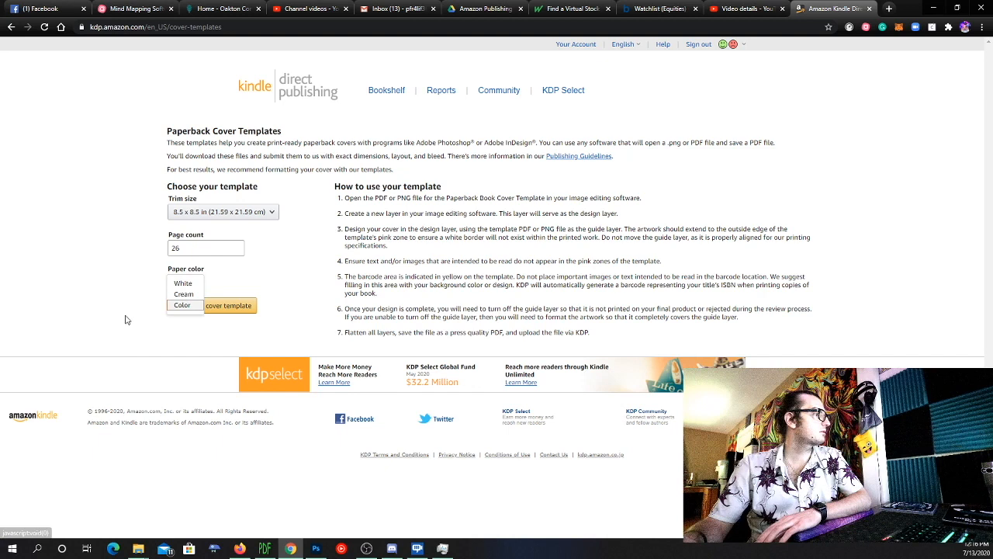
click(211, 305)
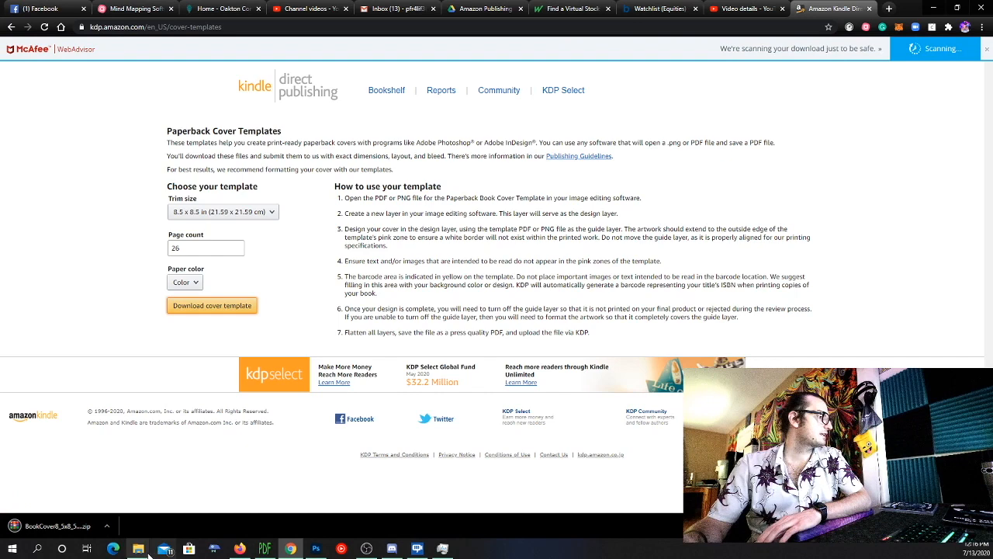
Open the downloaded cover template's file options to bring it into Photoshop
right_click(307, 94)
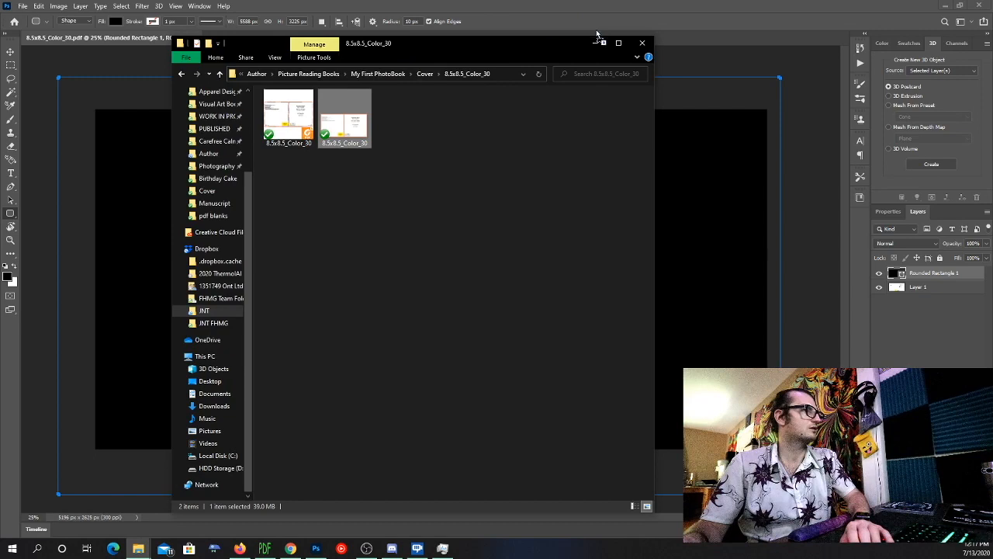
Place the flower and playground photos onto the black cover as separate layers
click(642, 43)
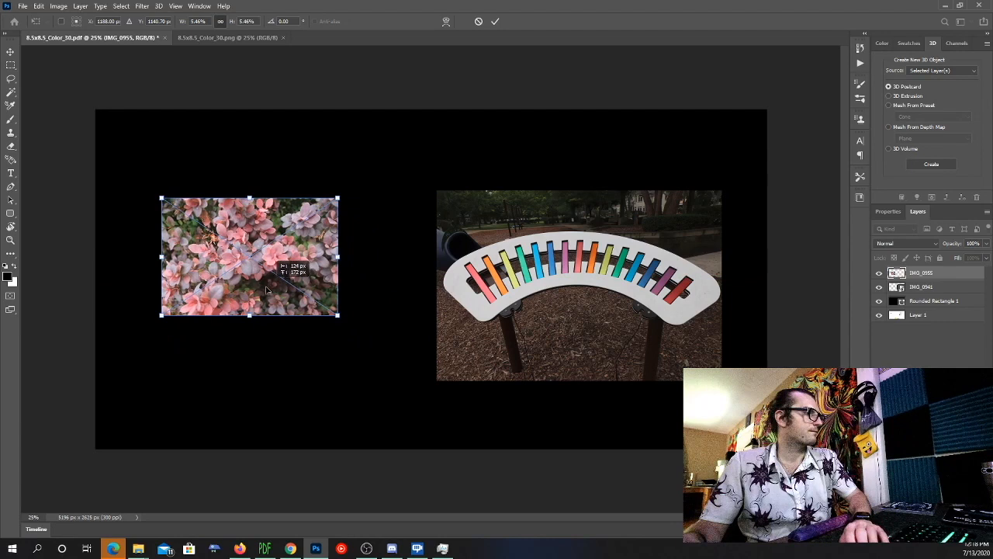
Scale the flower photo with Free Transform so it fills the left half of the cover
drag(338, 314, 400, 377)
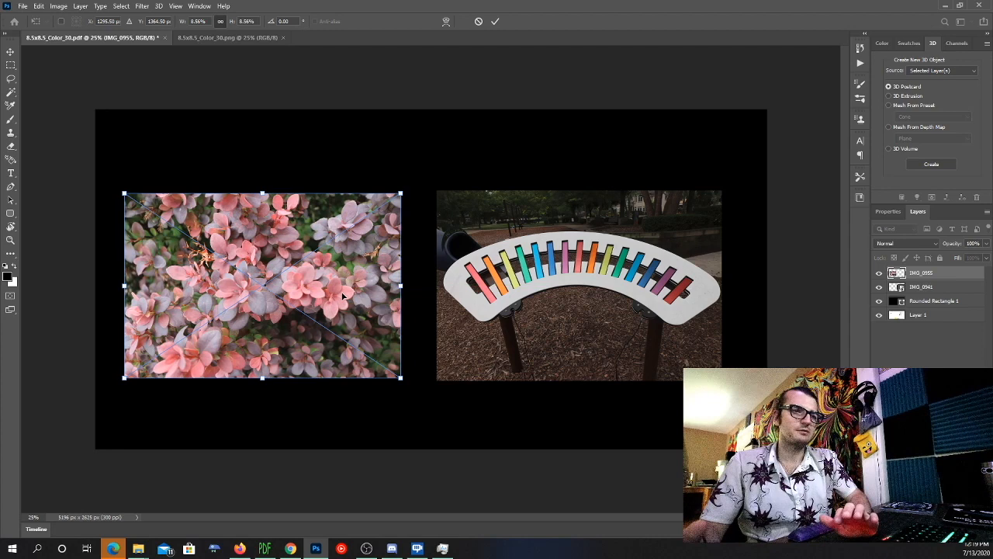
drag(441, 128, 713, 183)
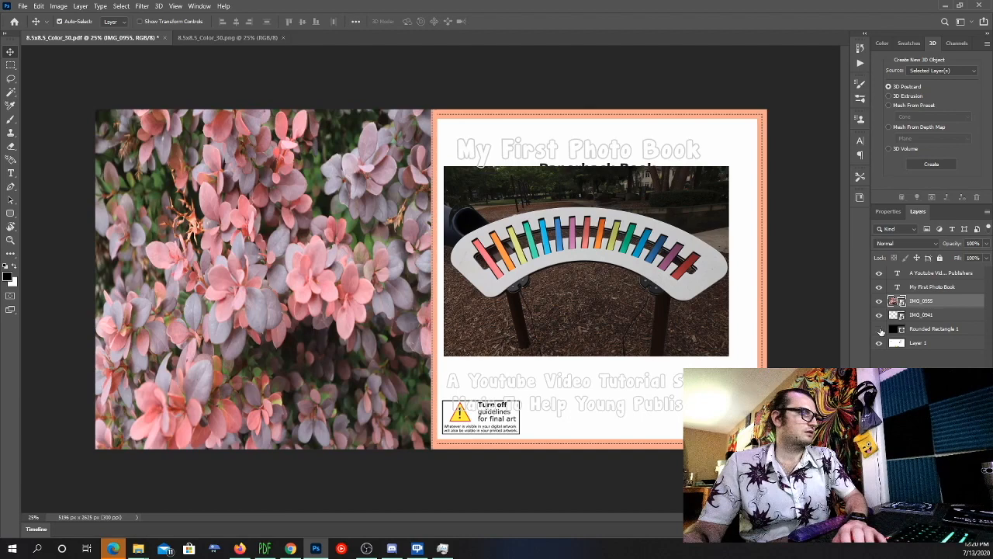
Hide the template guide layer and start saving the cover as a new file
click(931, 285)
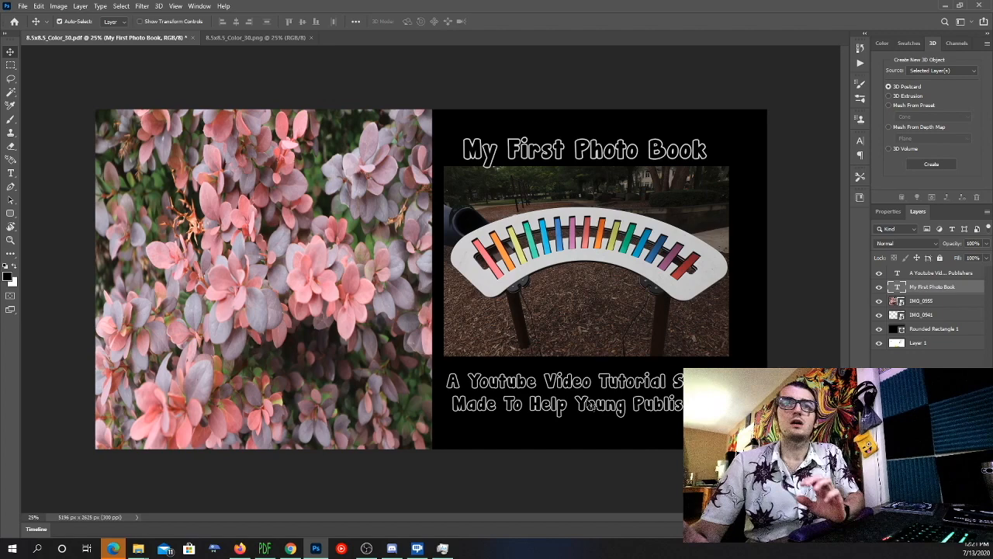
key(ctrl+s)
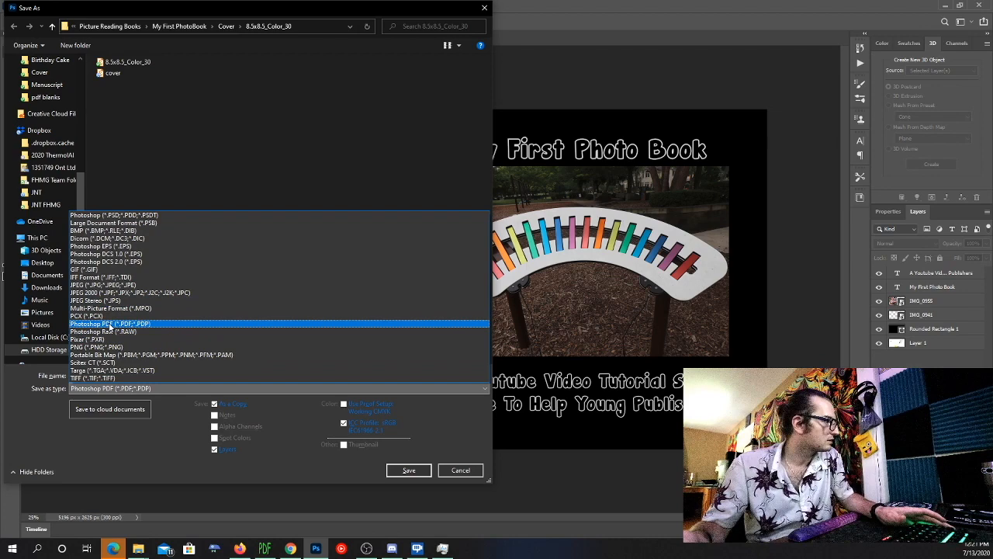
Save the cover as a Photoshop PDF with the Smallest File Size preset
click(111, 325)
text(cover flat up)
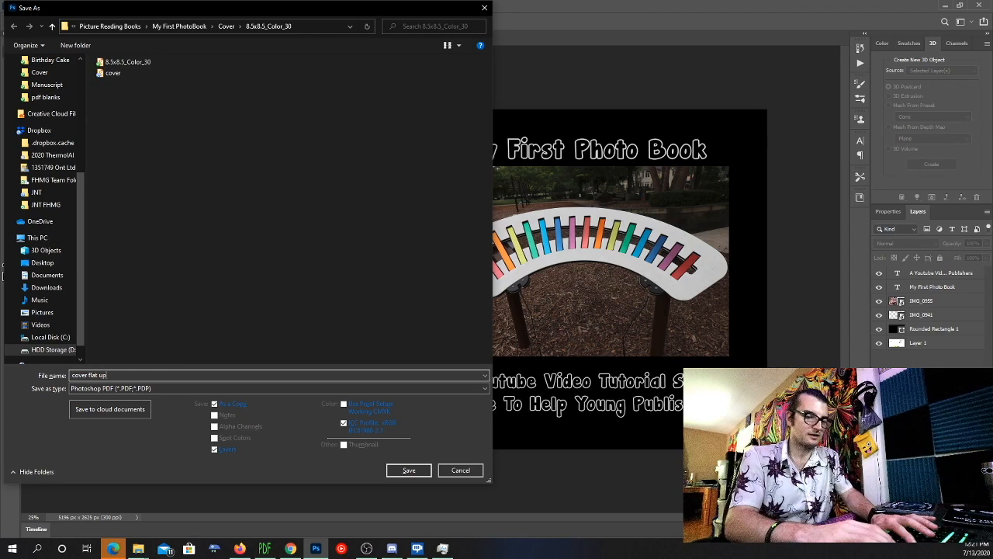
click(408, 468)
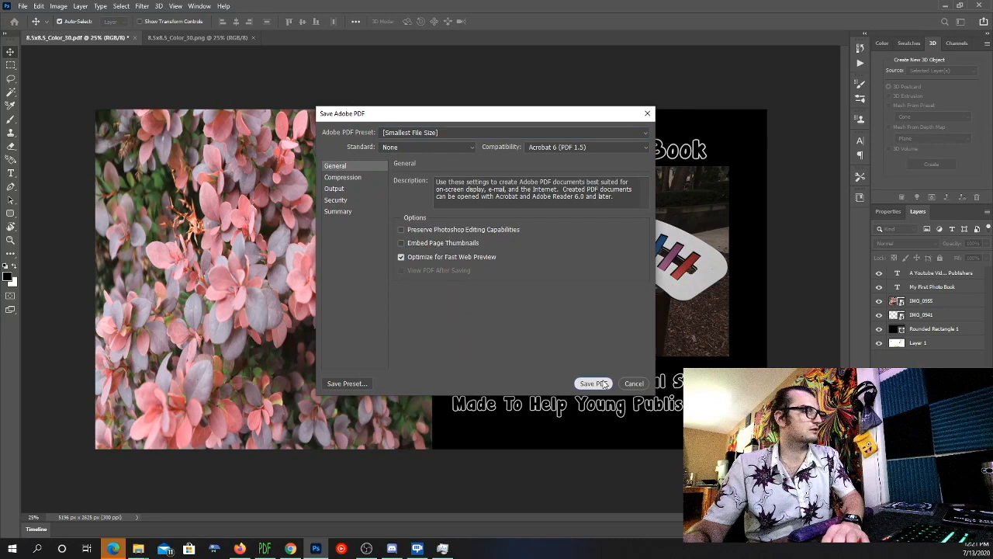
click(593, 382)
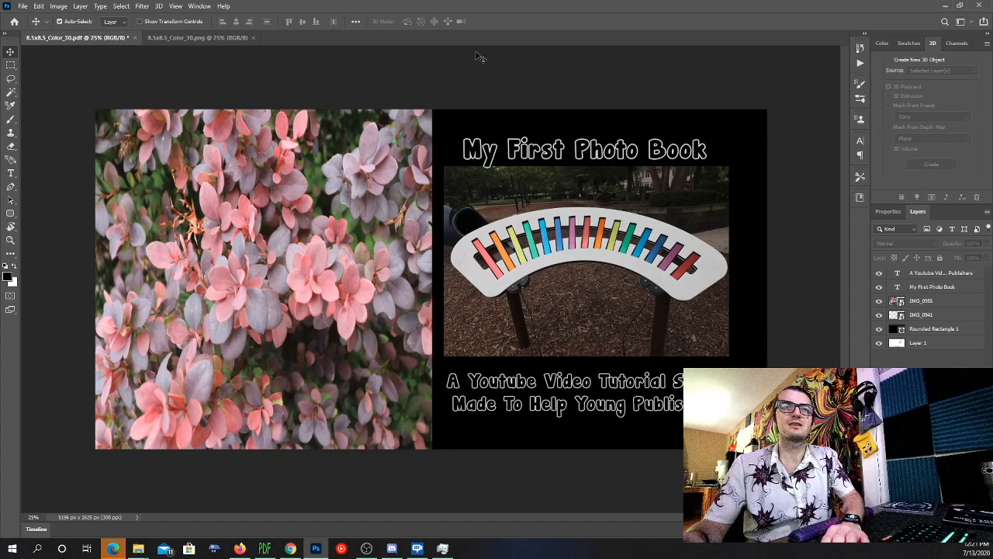